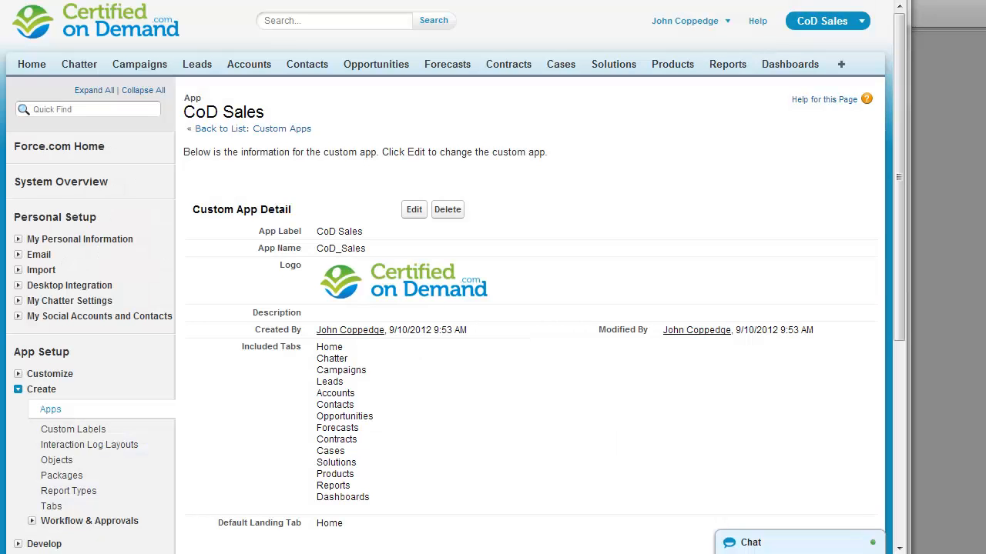
pyautogui.moveTo(703, 169)
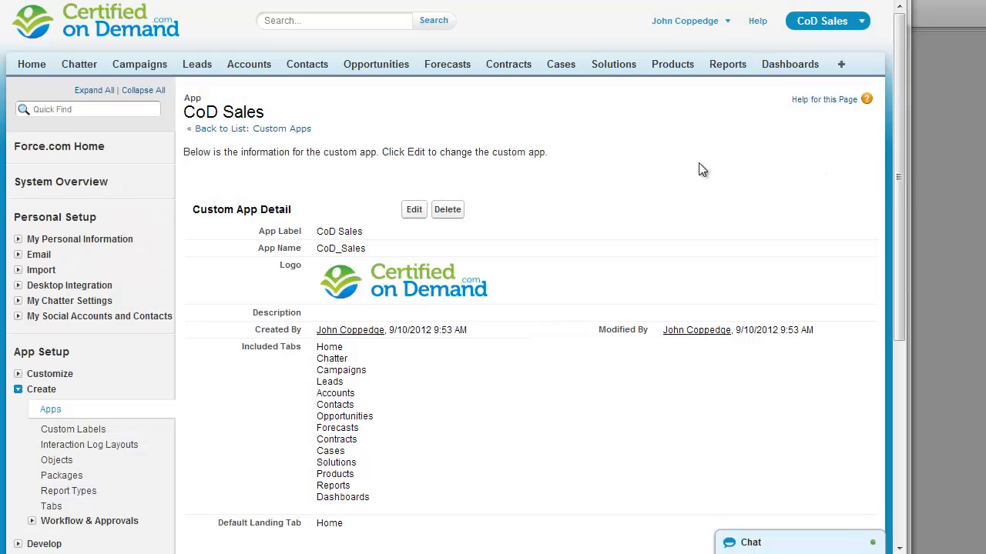
pyautogui.moveTo(650, 166)
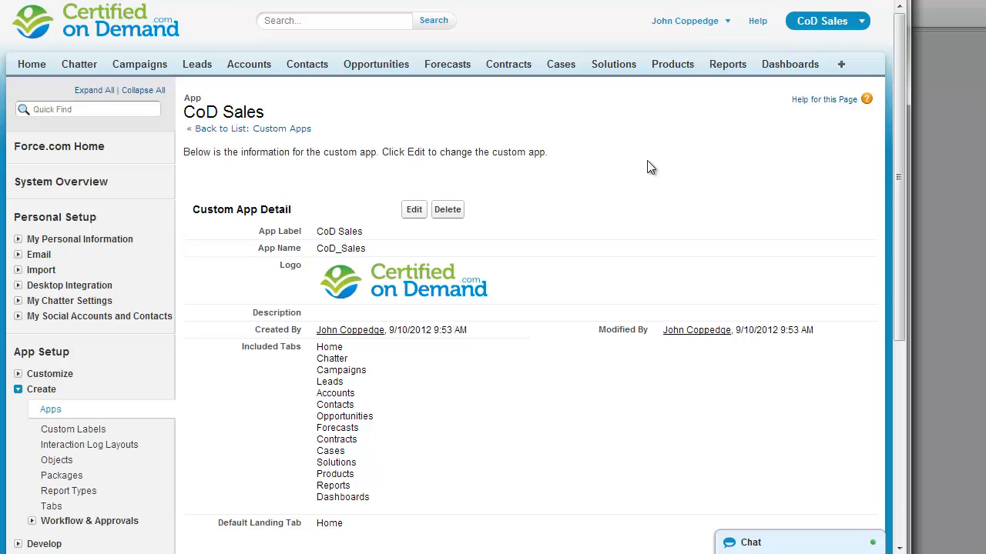
pyautogui.moveTo(841, 70)
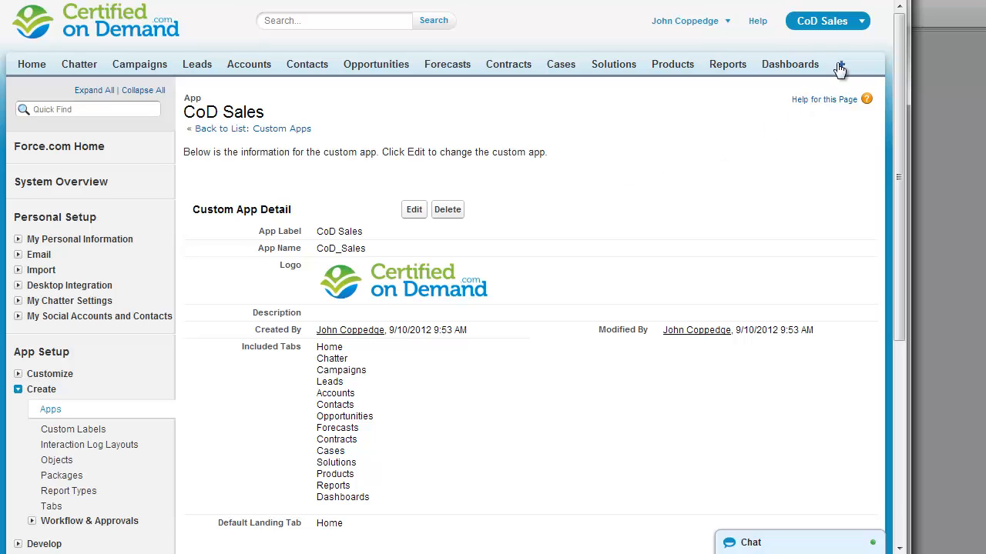
# Show the contents of the CoD Logo folder from the Documents home.
pyautogui.click(840, 65)
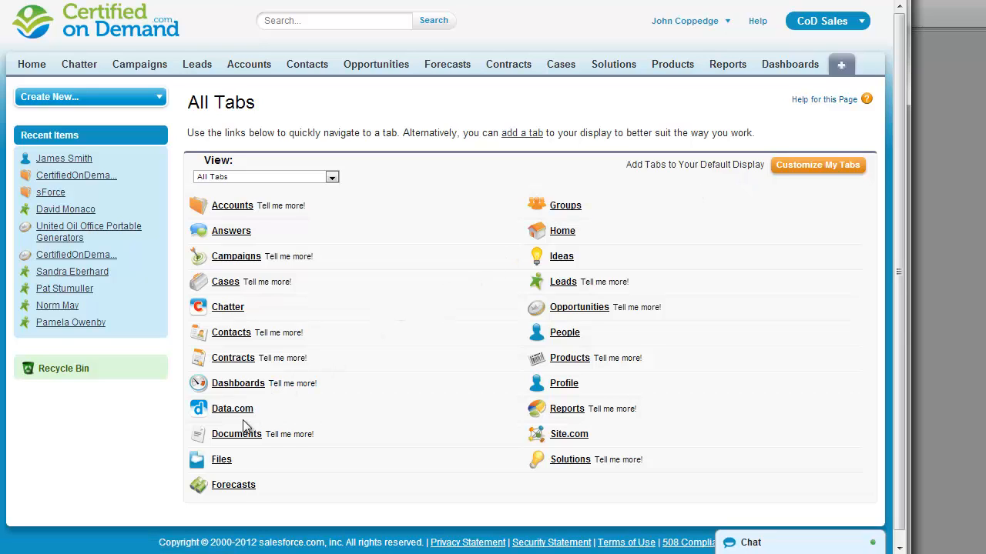
pyautogui.click(235, 434)
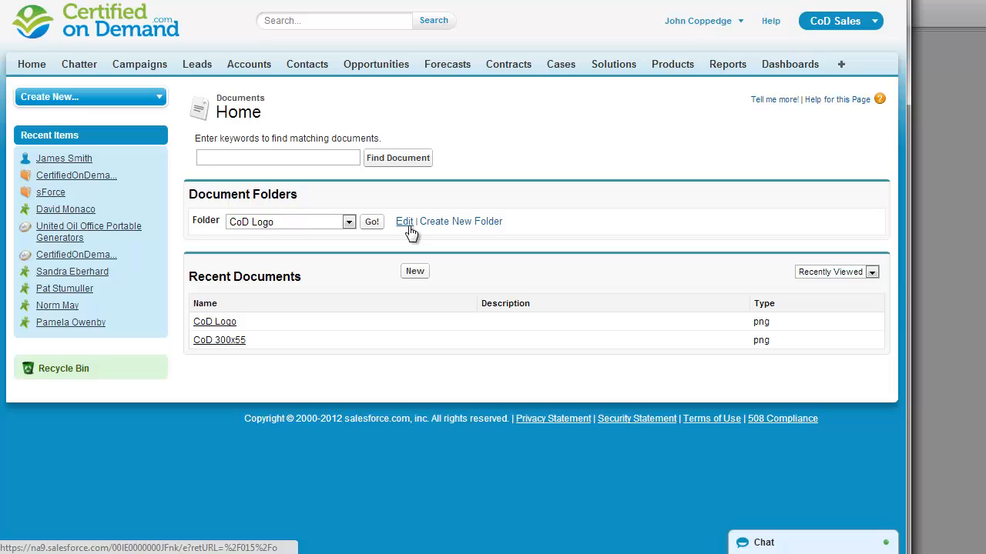
pyautogui.moveTo(348, 232)
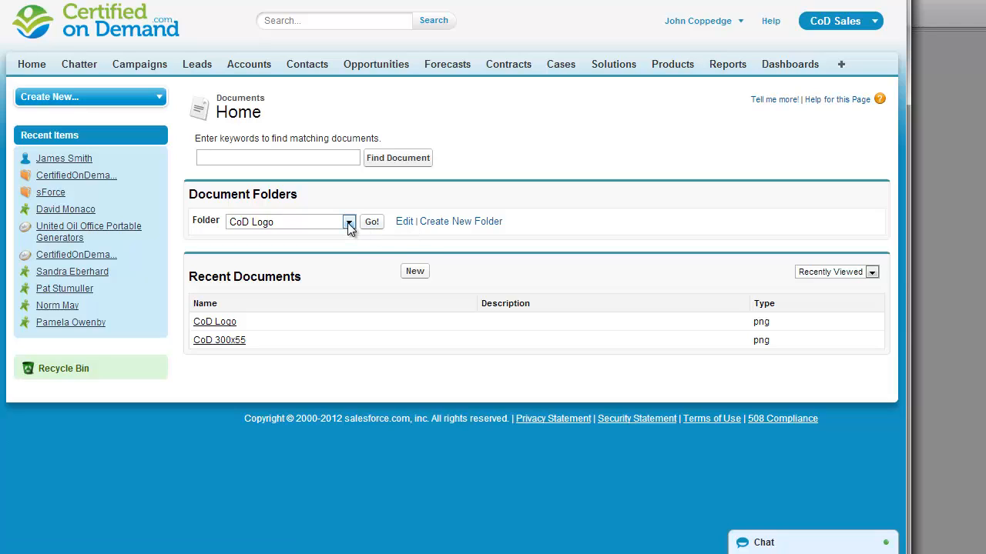
pyautogui.moveTo(419, 254)
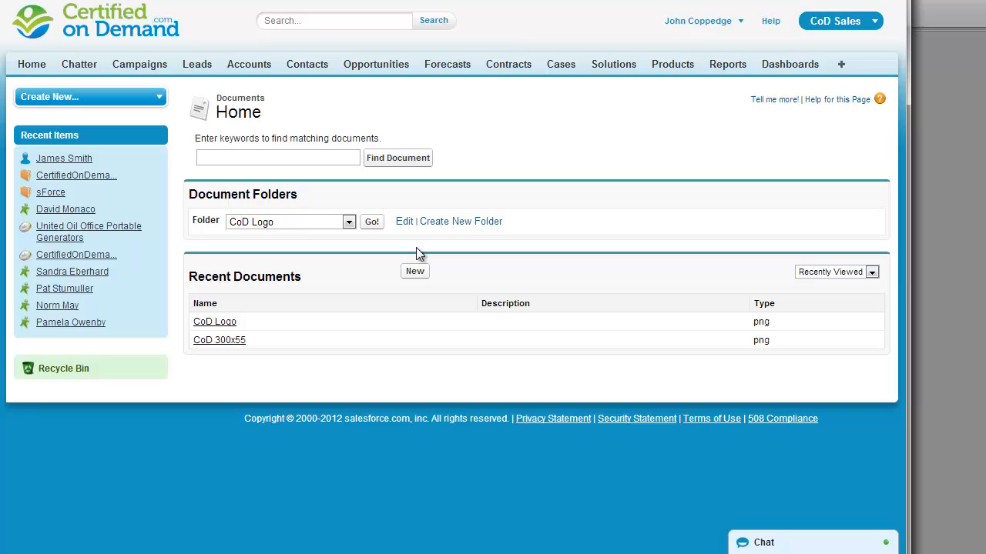
pyautogui.moveTo(419, 246)
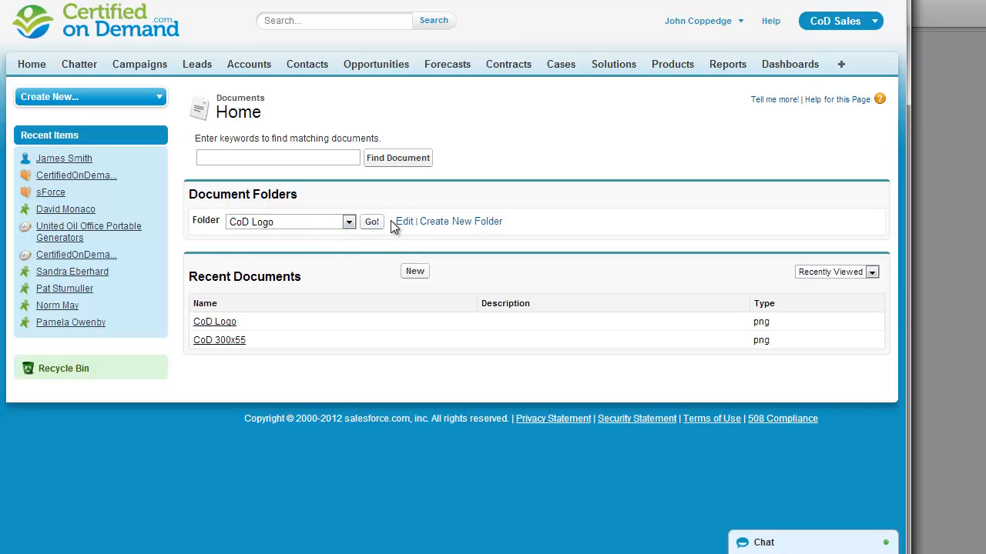
pyautogui.click(371, 222)
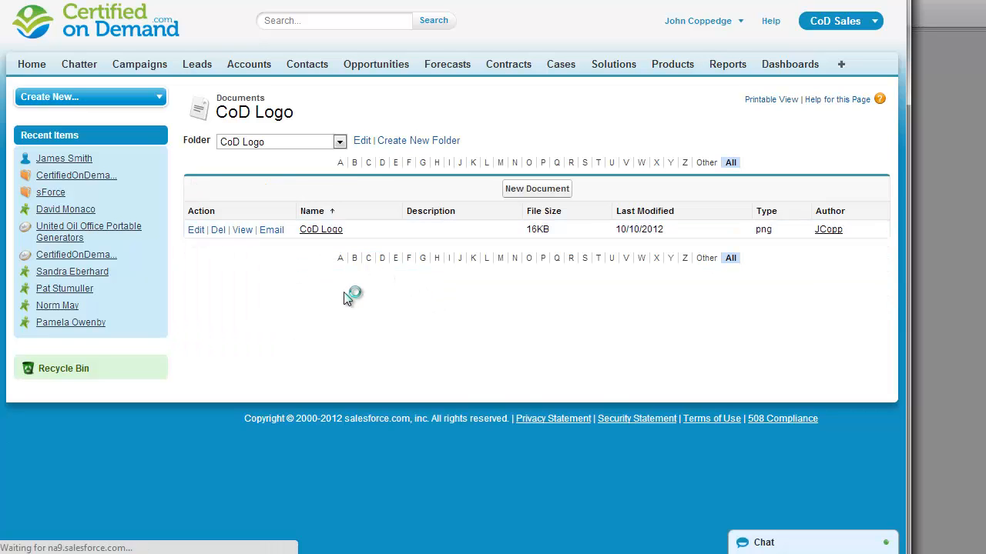
# Review the CoD Logo document's edit form as an externally available image.
pyautogui.click(195, 230)
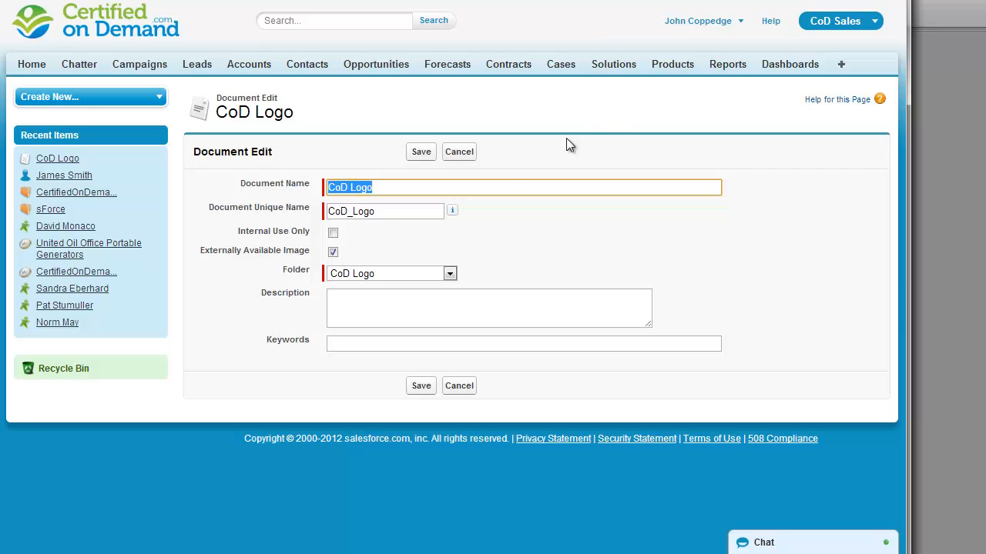
pyautogui.moveTo(697, 22)
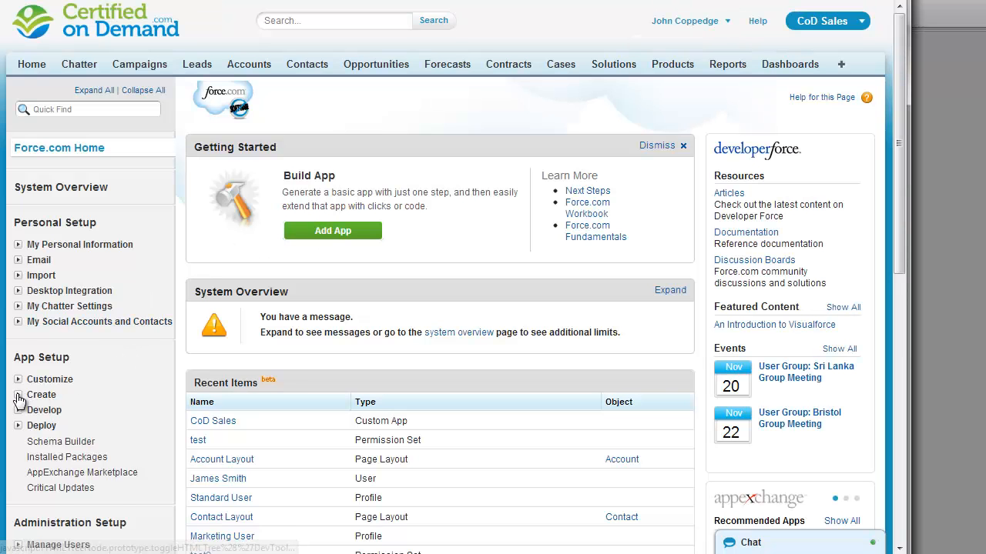
# Begin a new custom app from the Apps list under App Setup > Create.
pyautogui.click(40, 394)
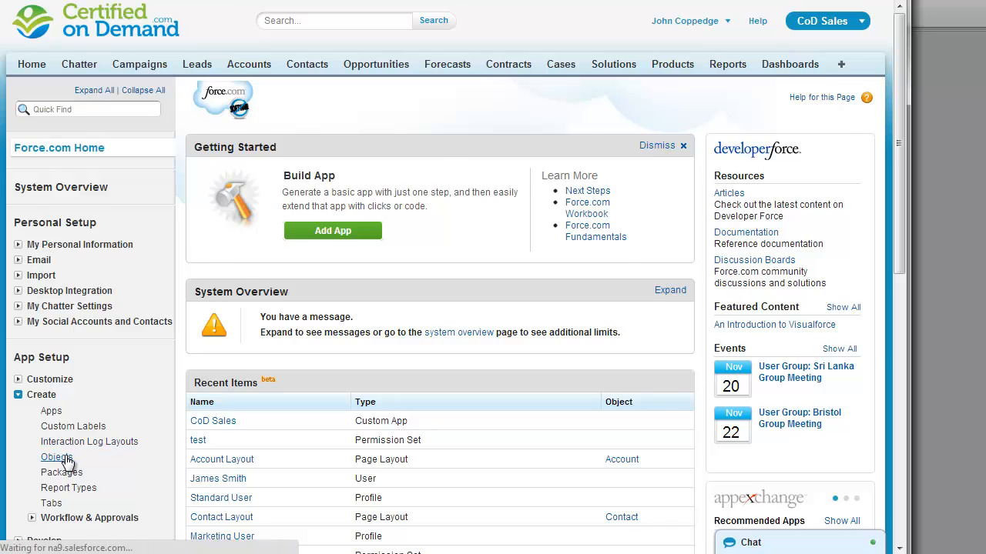
pyautogui.click(51, 410)
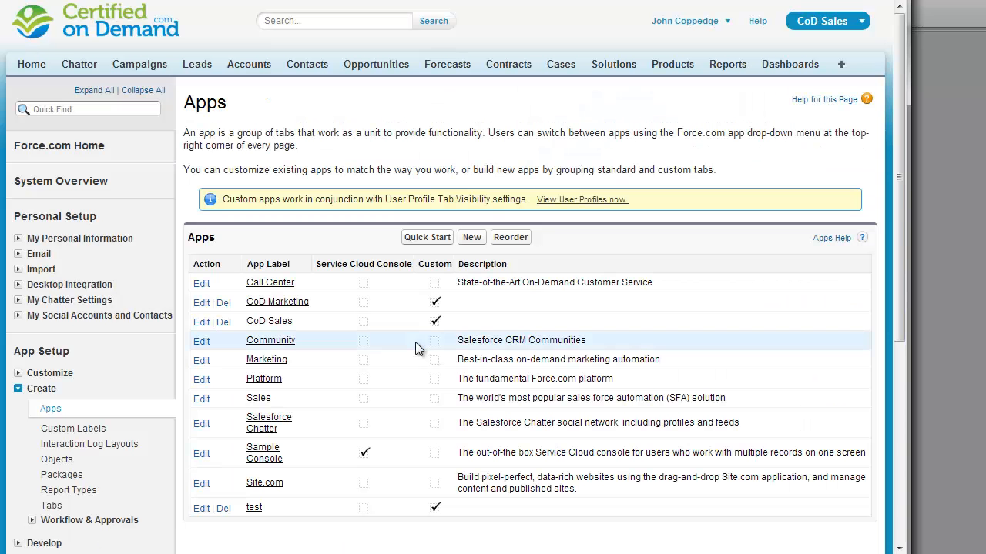
pyautogui.click(471, 237)
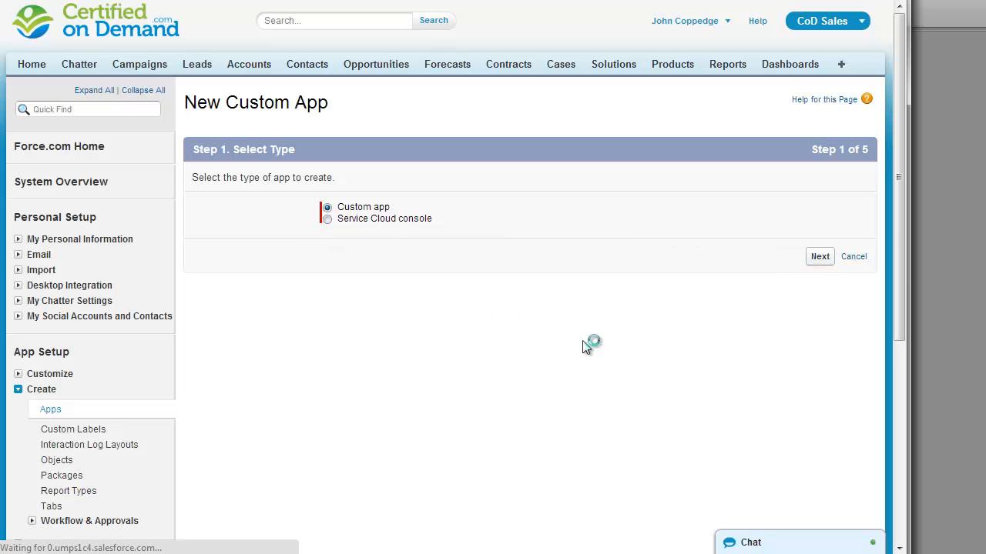
# Name the app CoD Sales2, attach the CoD logo image and continue to tab selection.
pyautogui.click(819, 255)
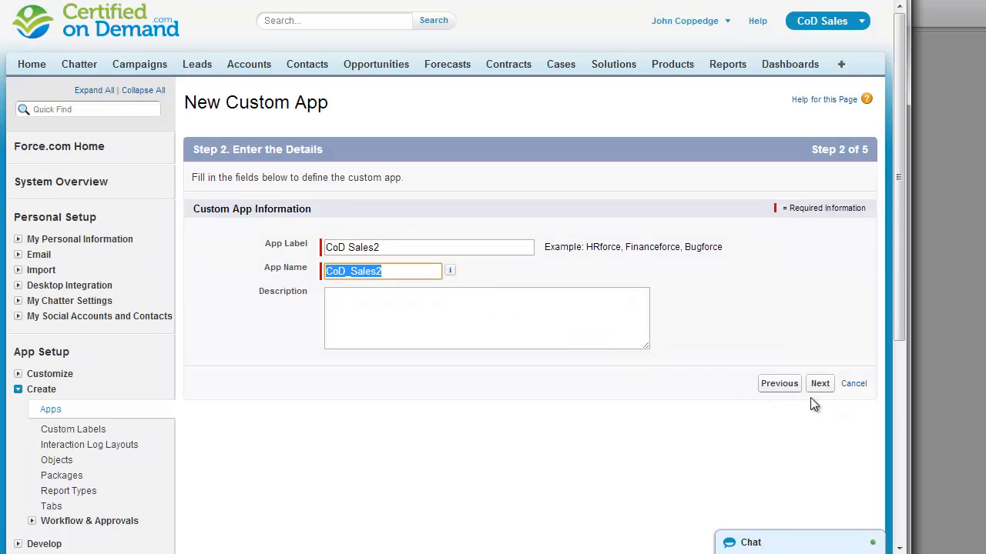
pyautogui.click(819, 384)
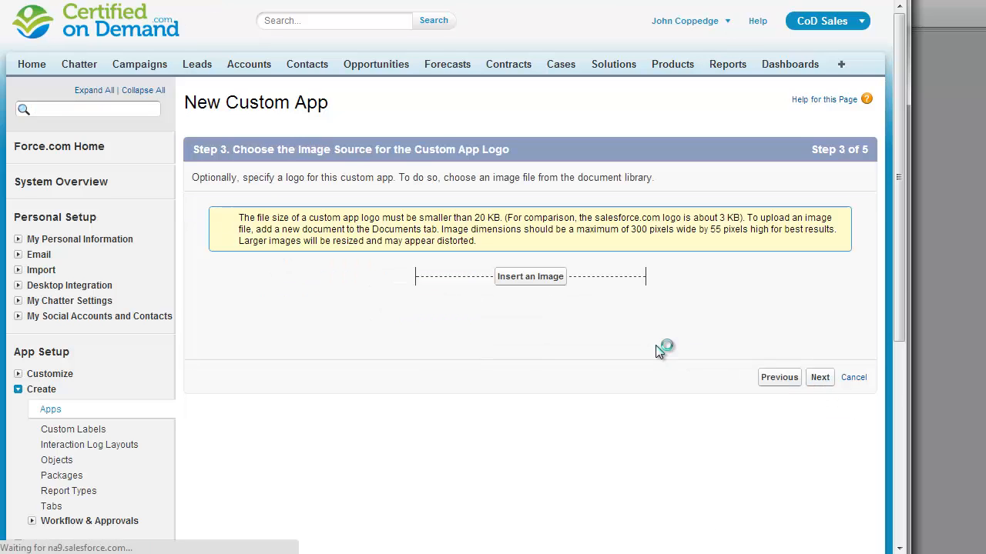
pyautogui.click(529, 277)
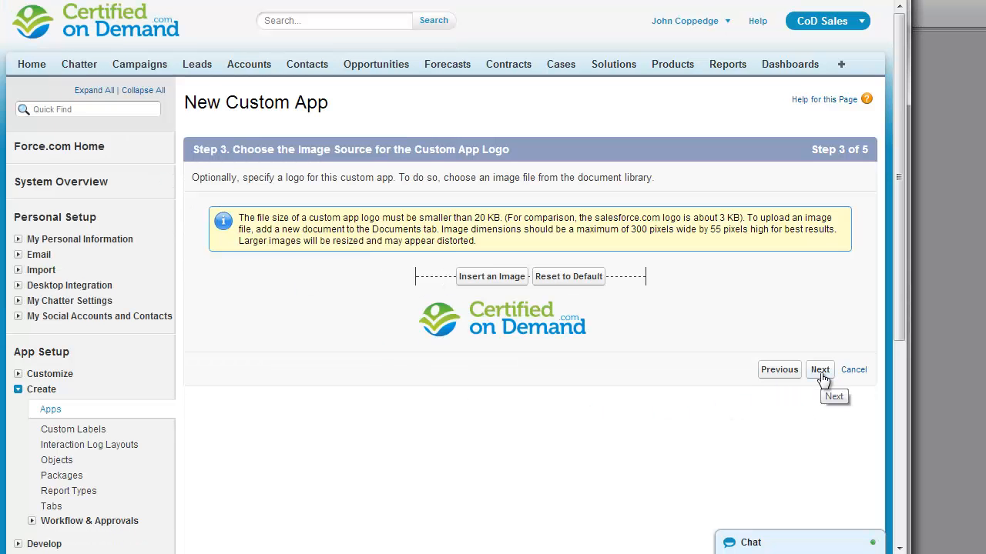
pyautogui.click(819, 369)
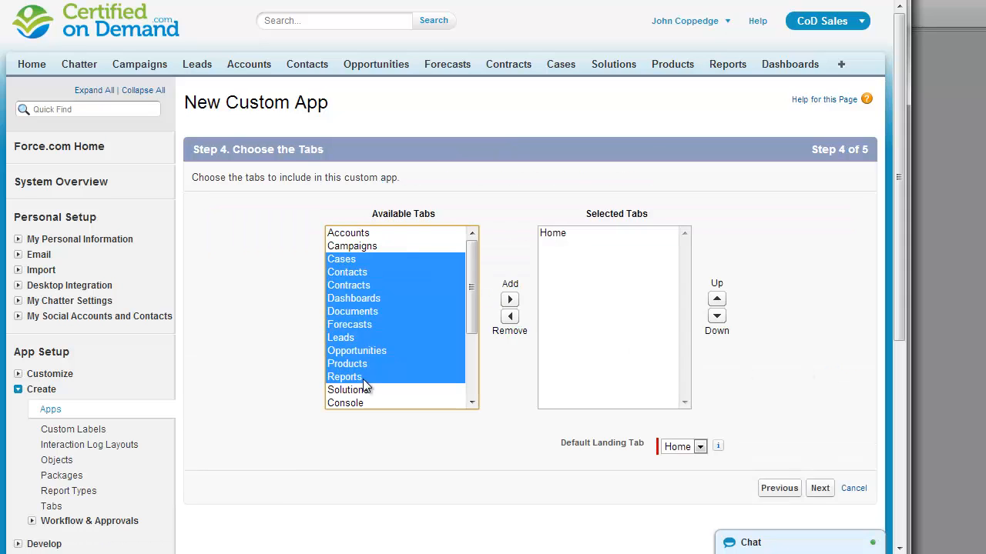
# Add the selected sales tabs, keep the profile assignments and save the CoD Sales app.
pyautogui.click(508, 299)
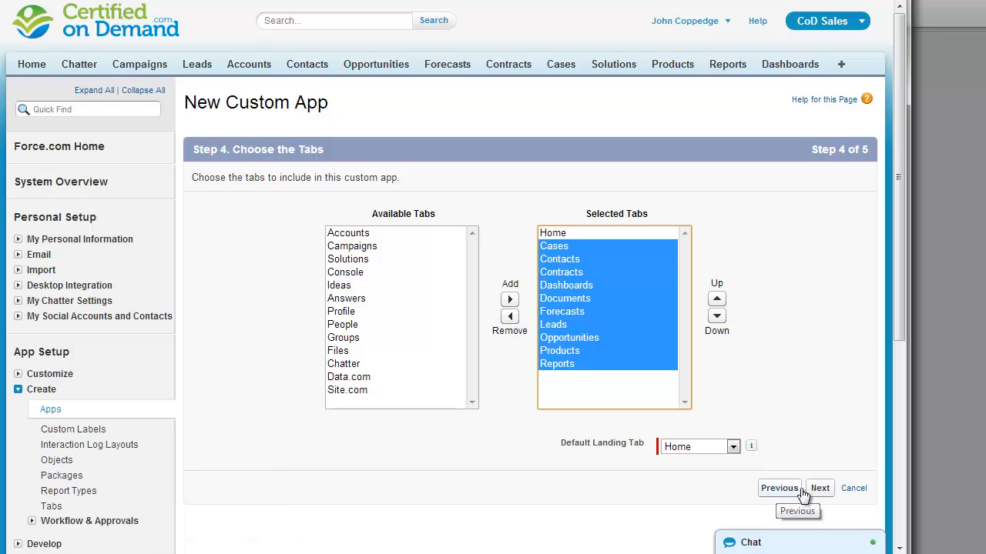
pyautogui.click(819, 486)
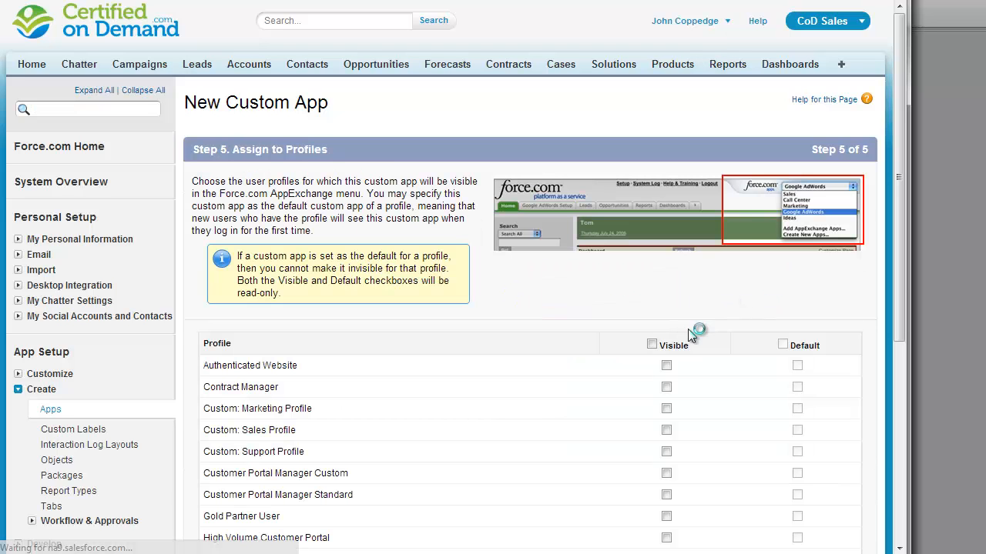
pyautogui.scroll(-3)
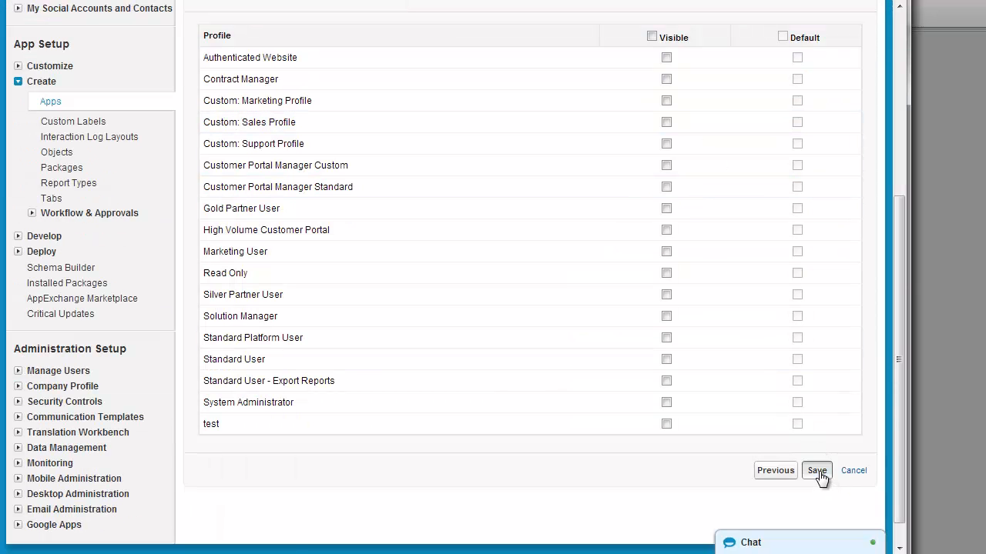
pyautogui.click(816, 471)
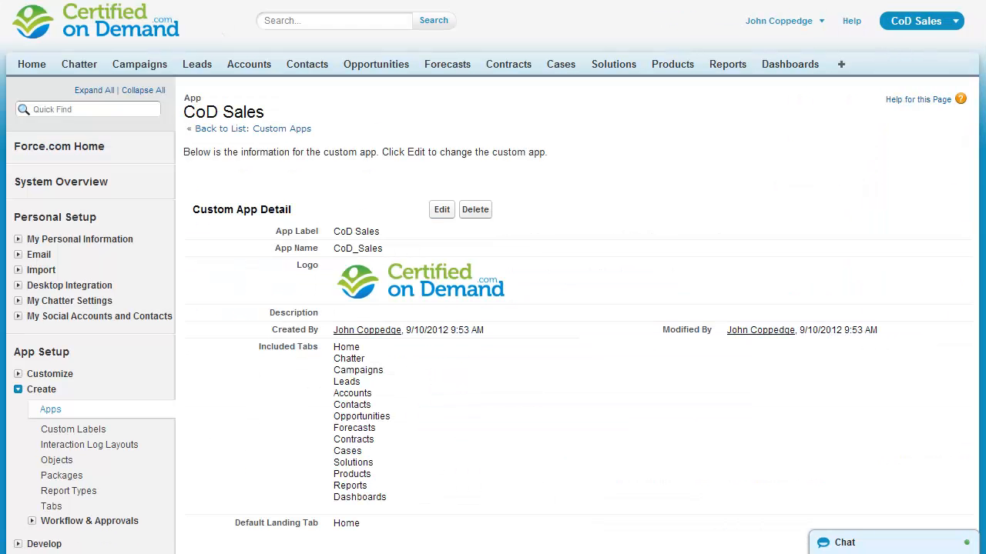
pyautogui.moveTo(638, 515)
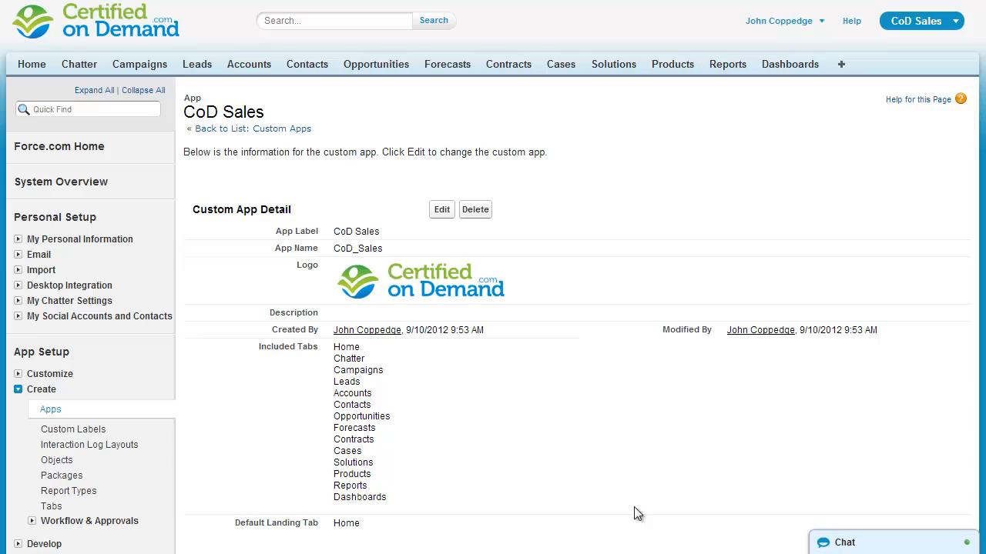
pyautogui.moveTo(650, 476)
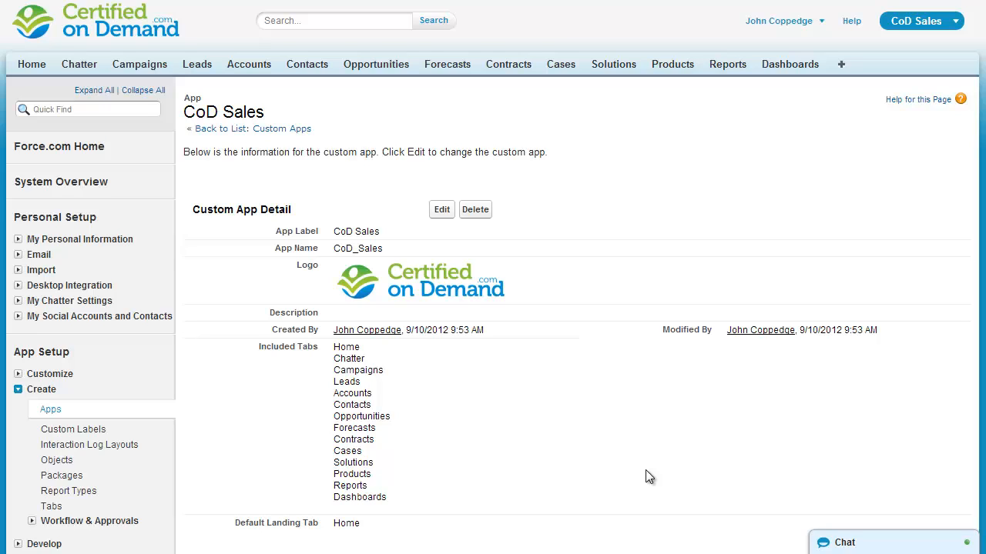
pyautogui.moveTo(593, 163)
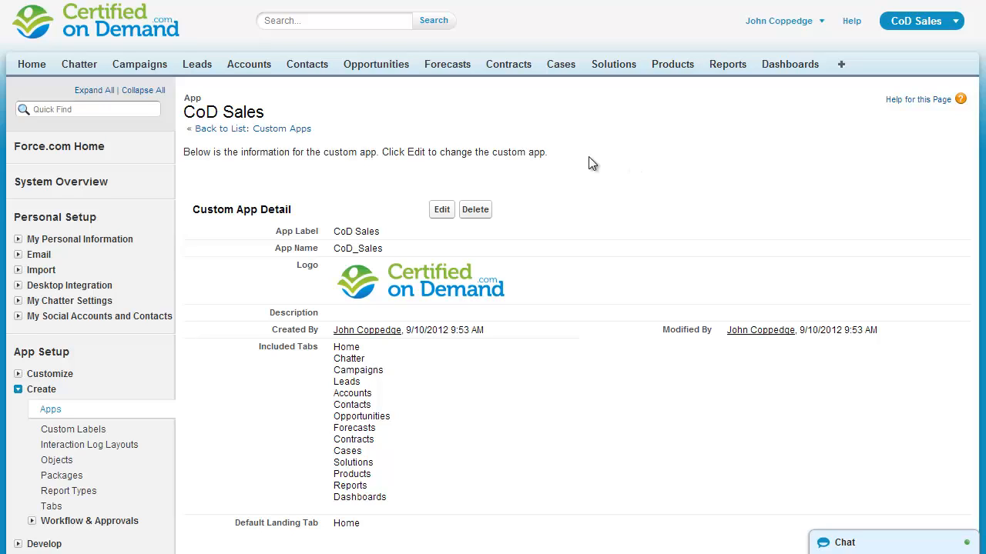
pyautogui.moveTo(600, 162)
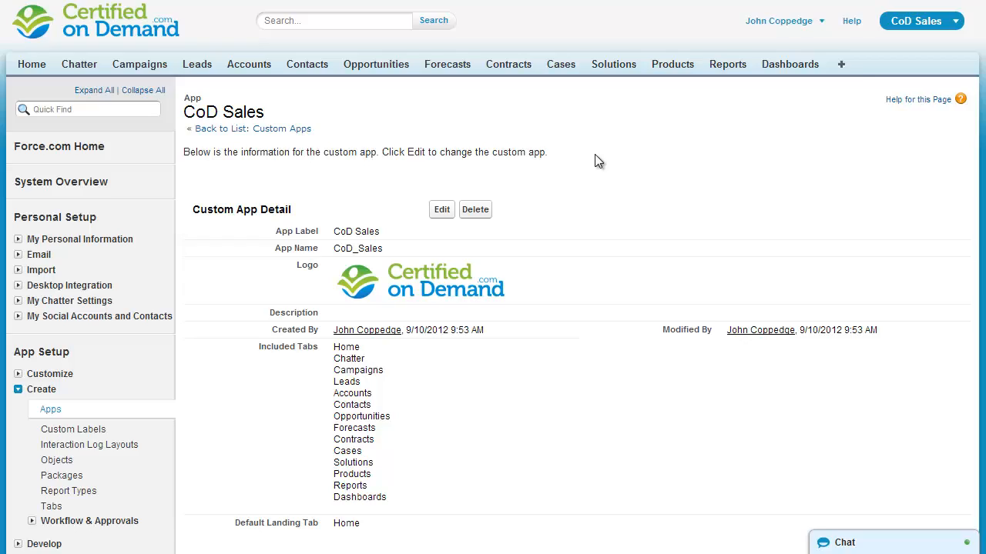